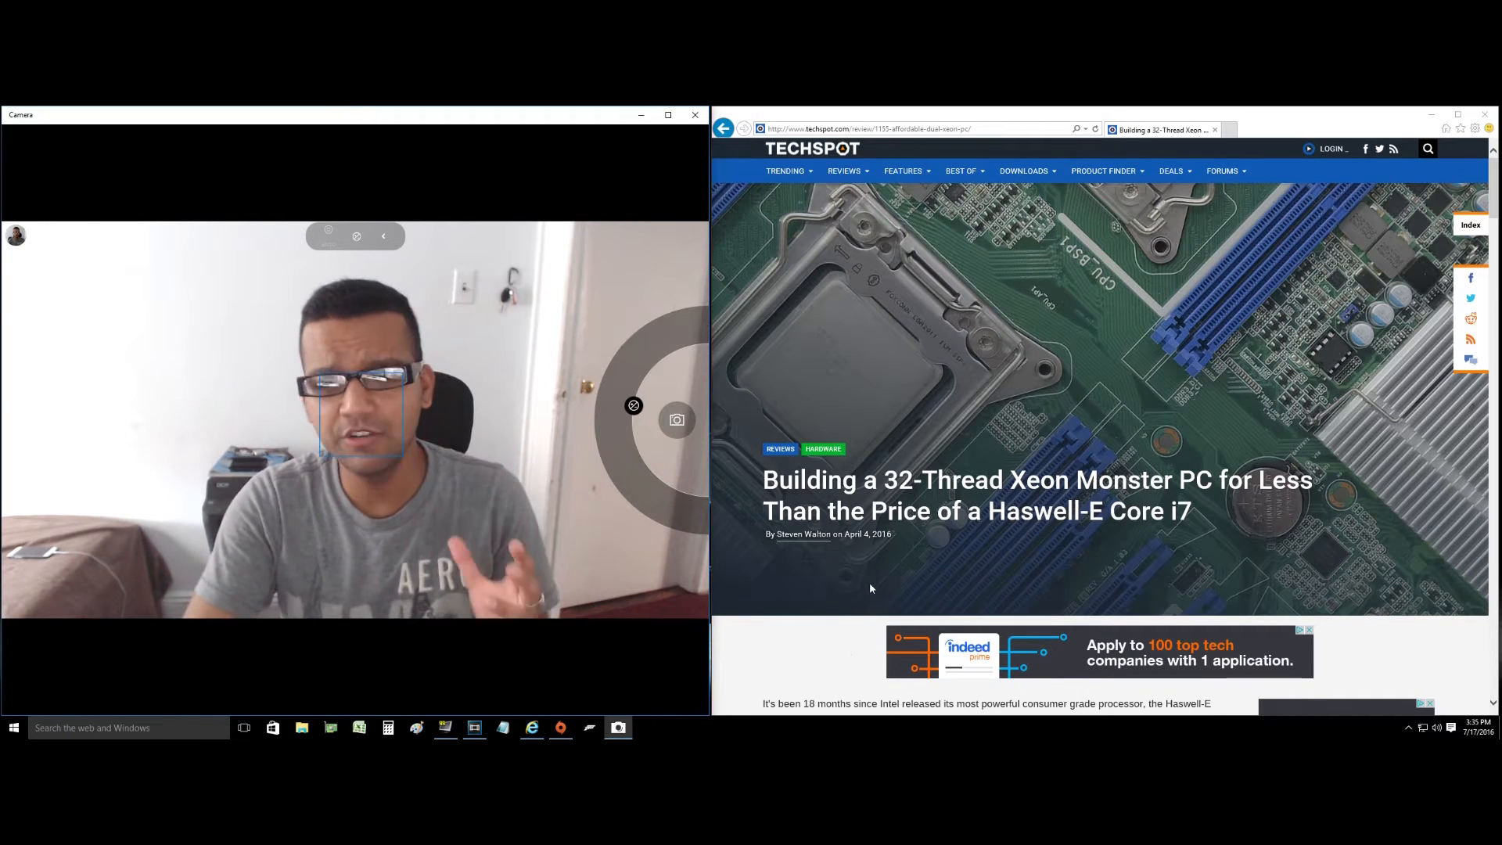
scroll(down, 3)
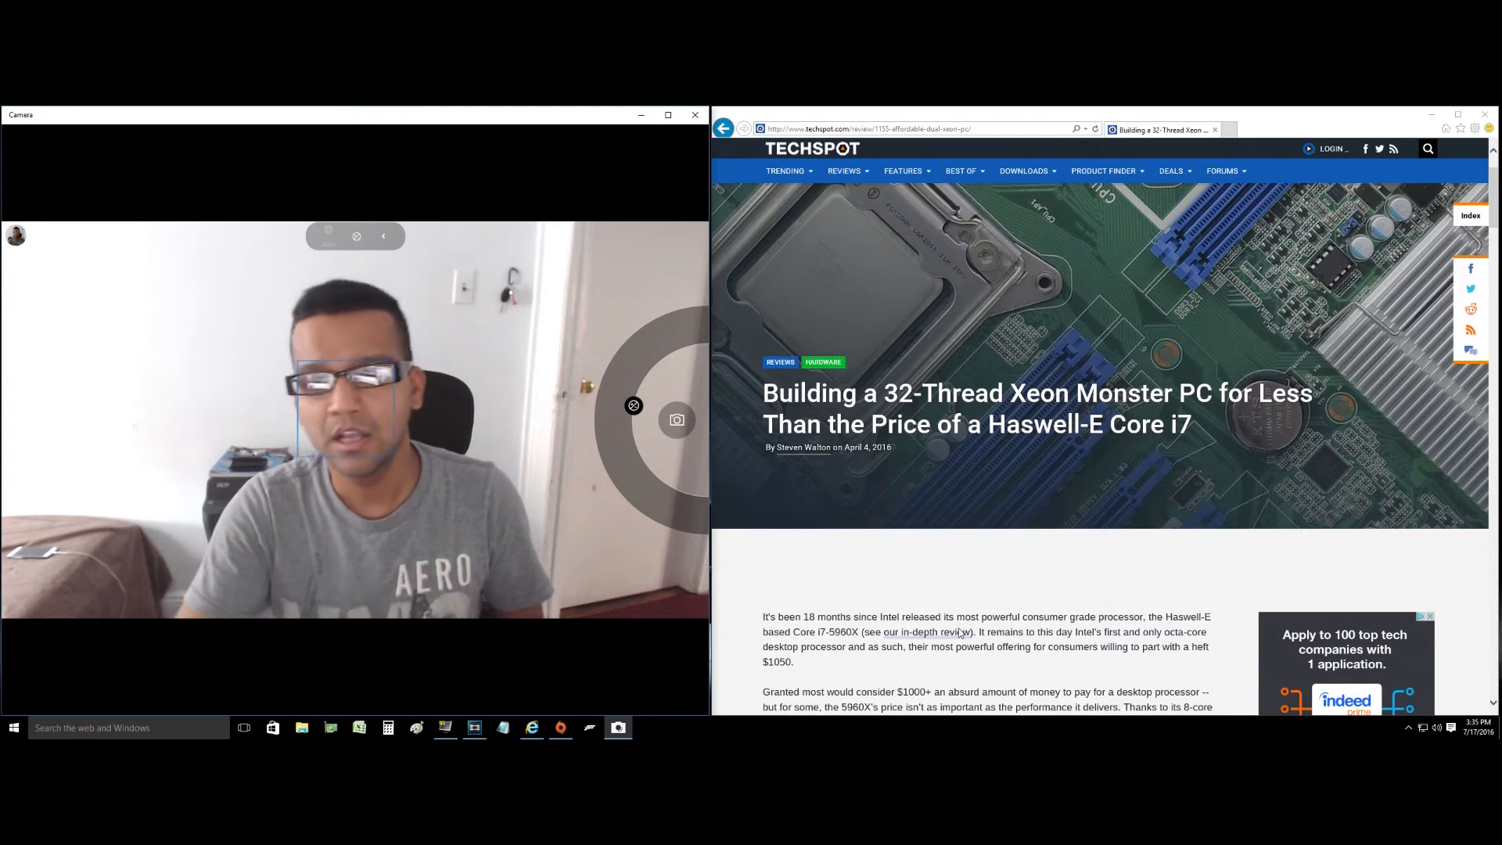
scroll(down, 3)
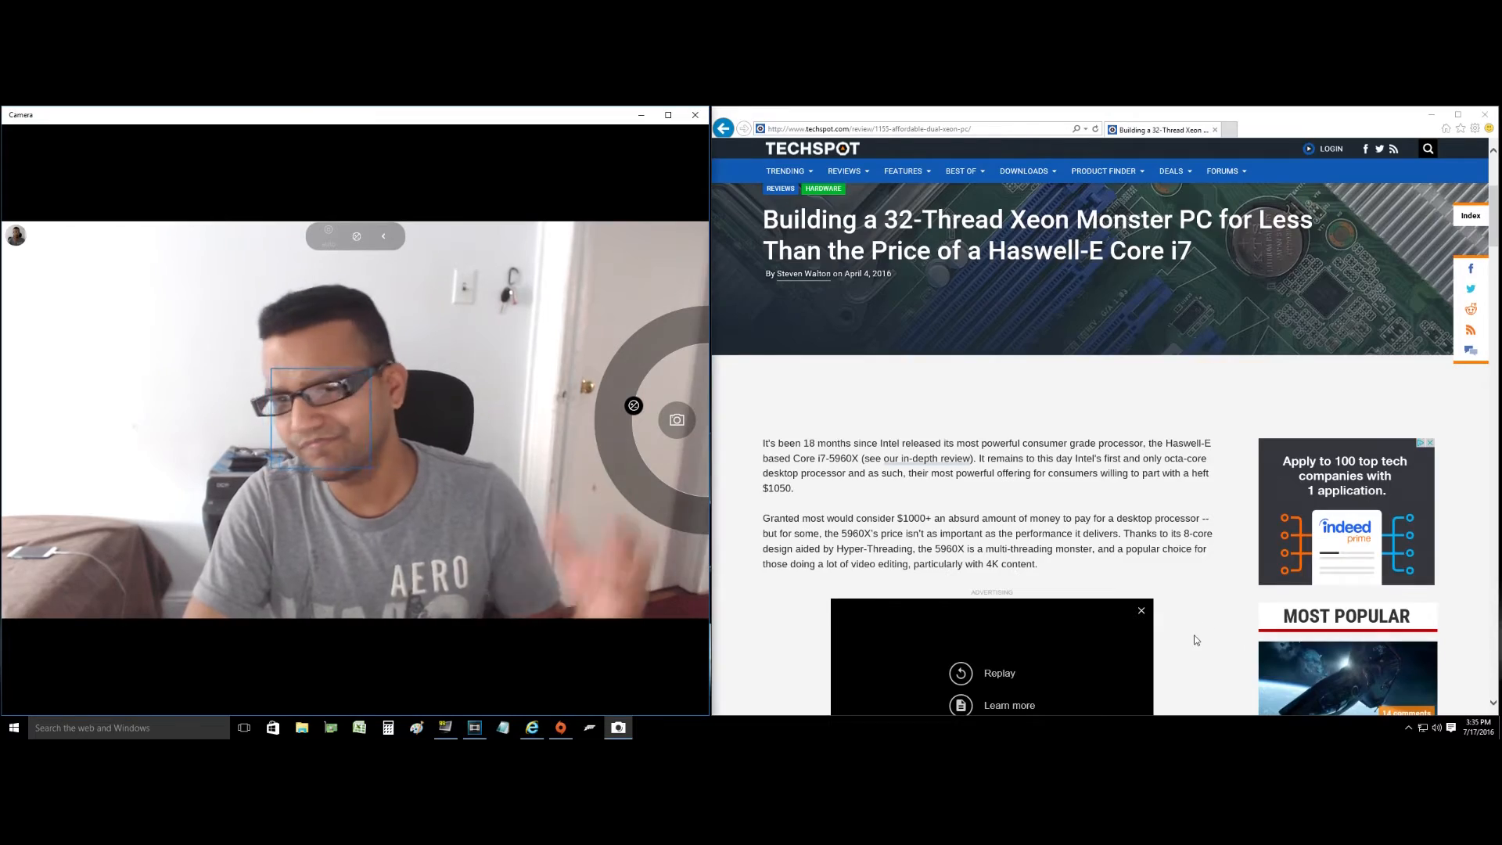
scroll(down, 3)
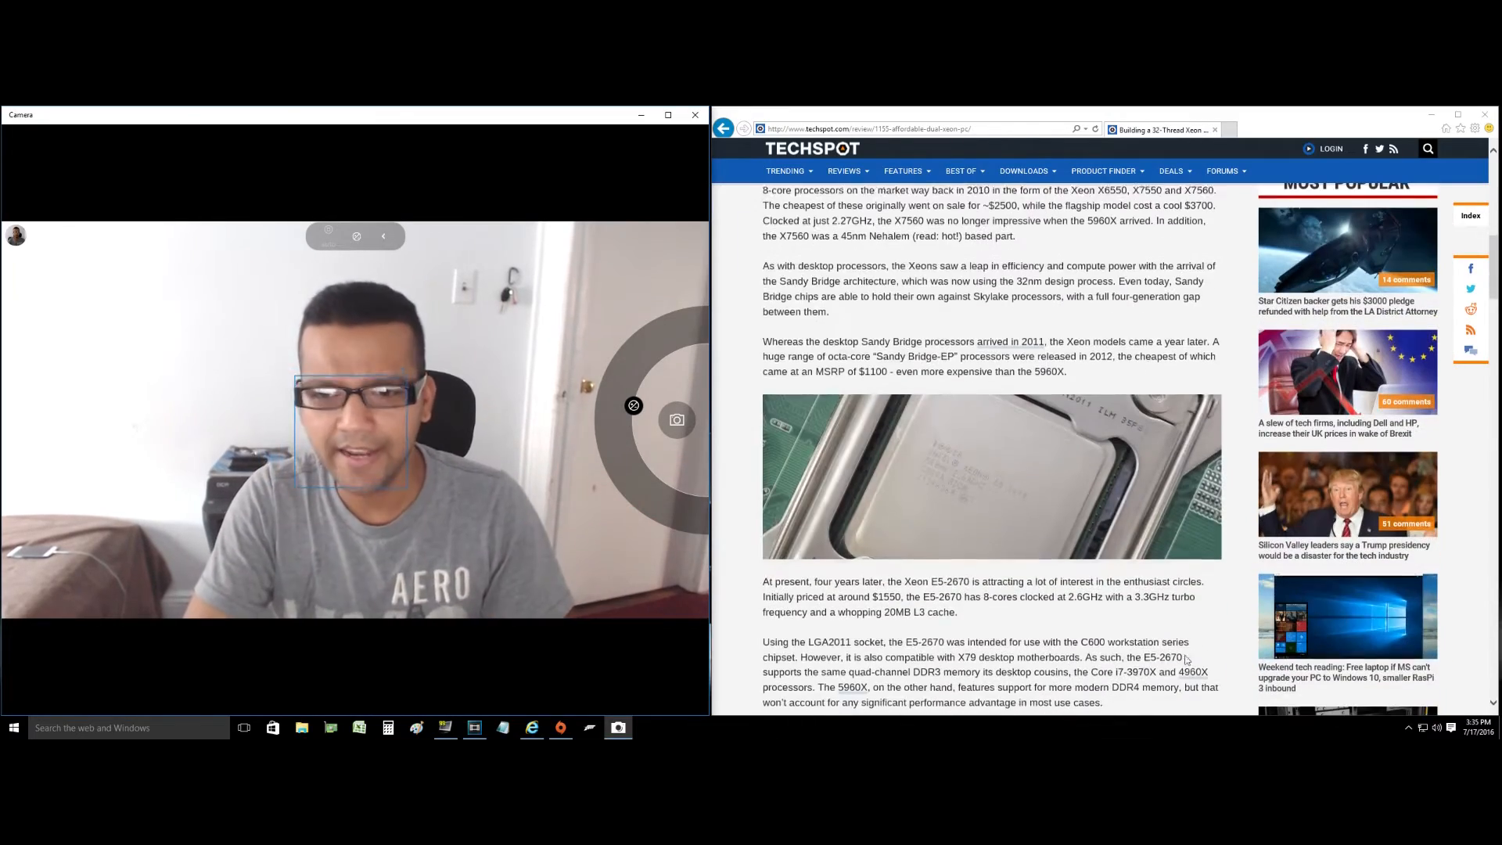
scroll(down, 3)
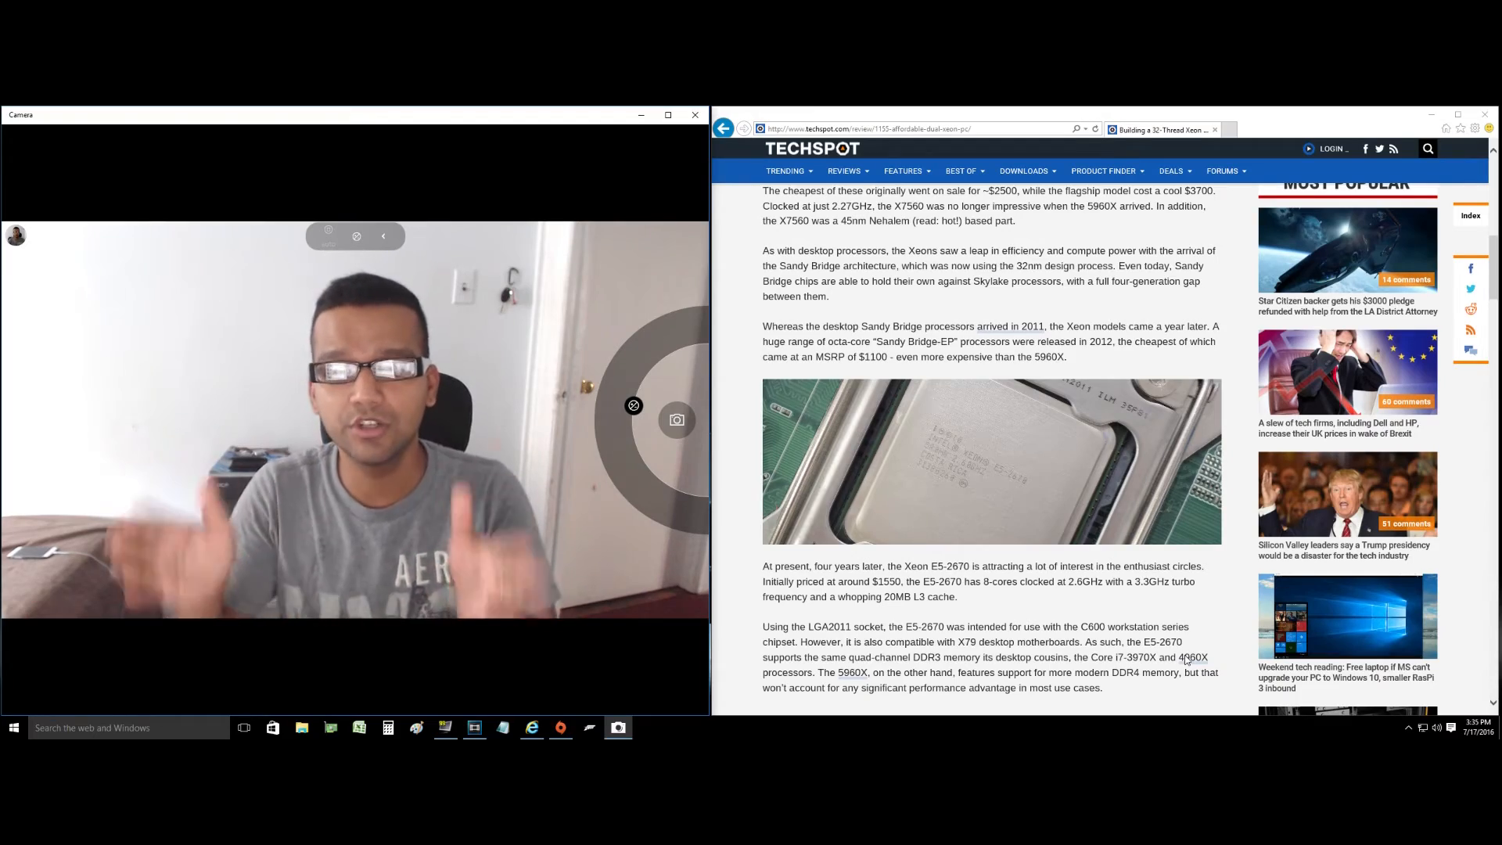
scroll(down, 3)
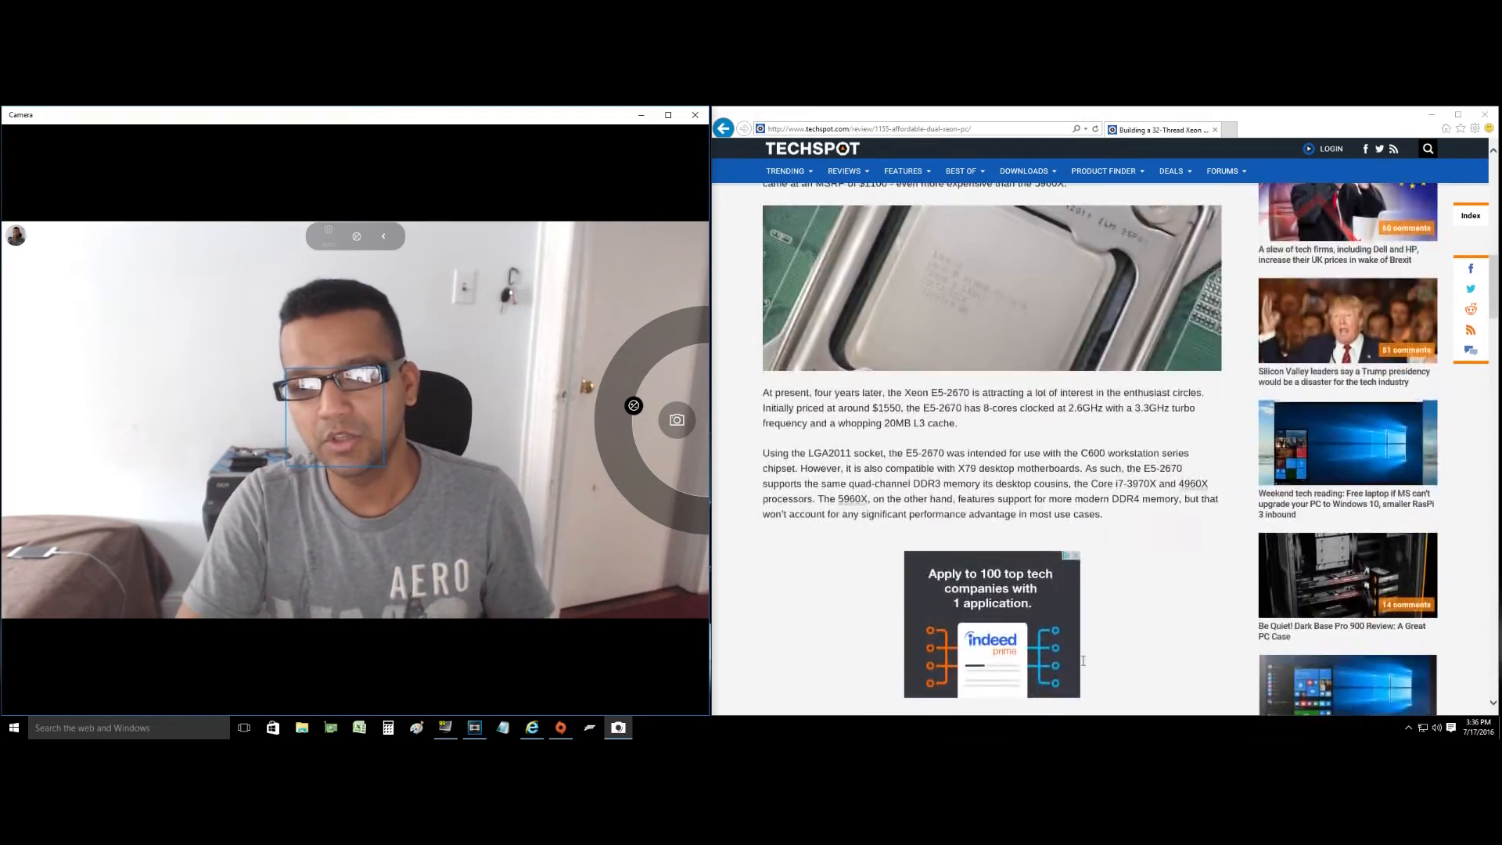
scroll(down, 3)
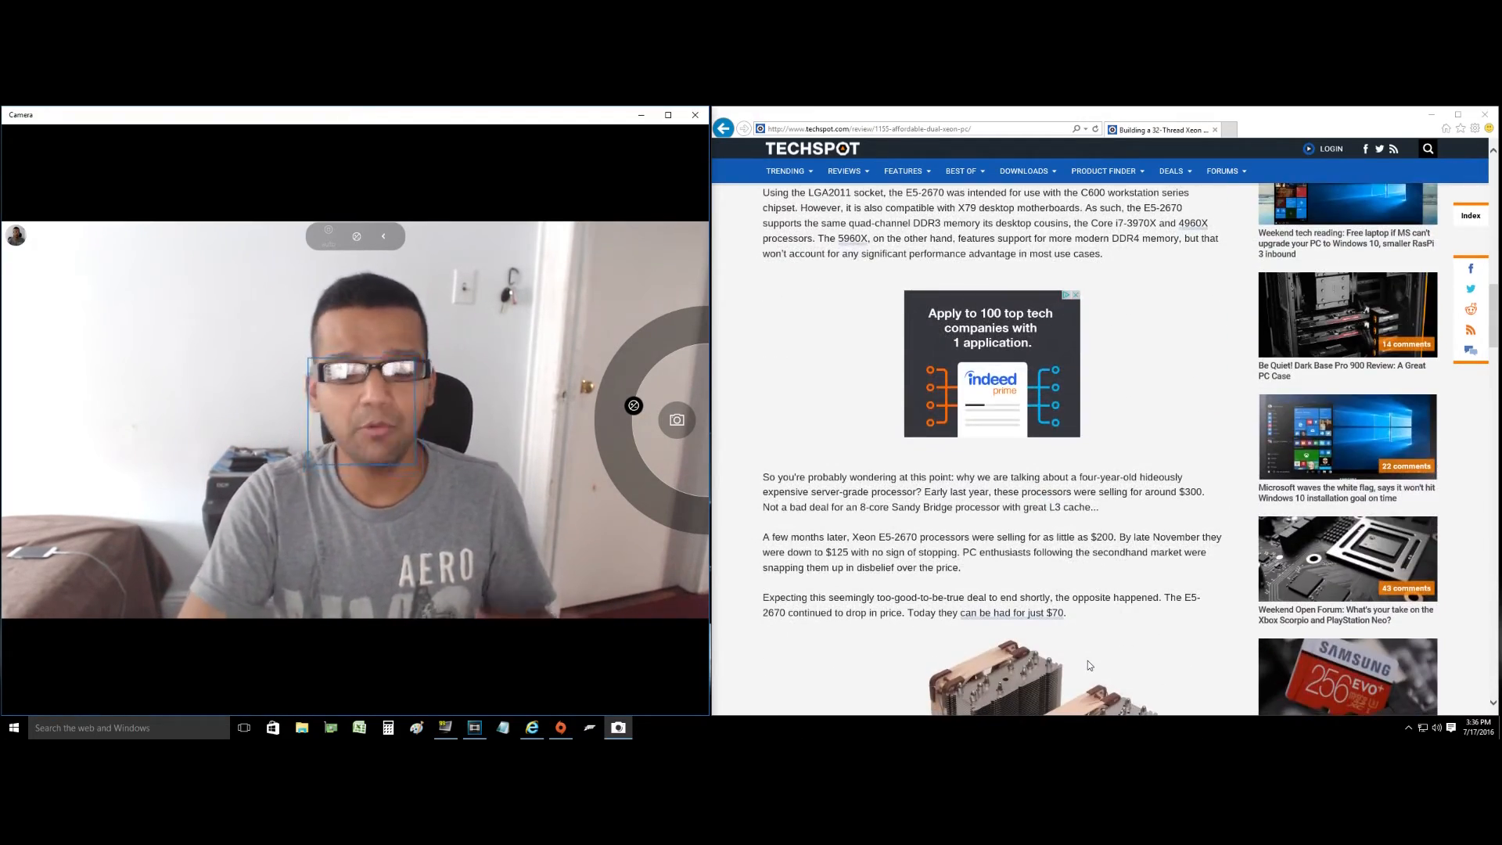
scroll(down, 3)
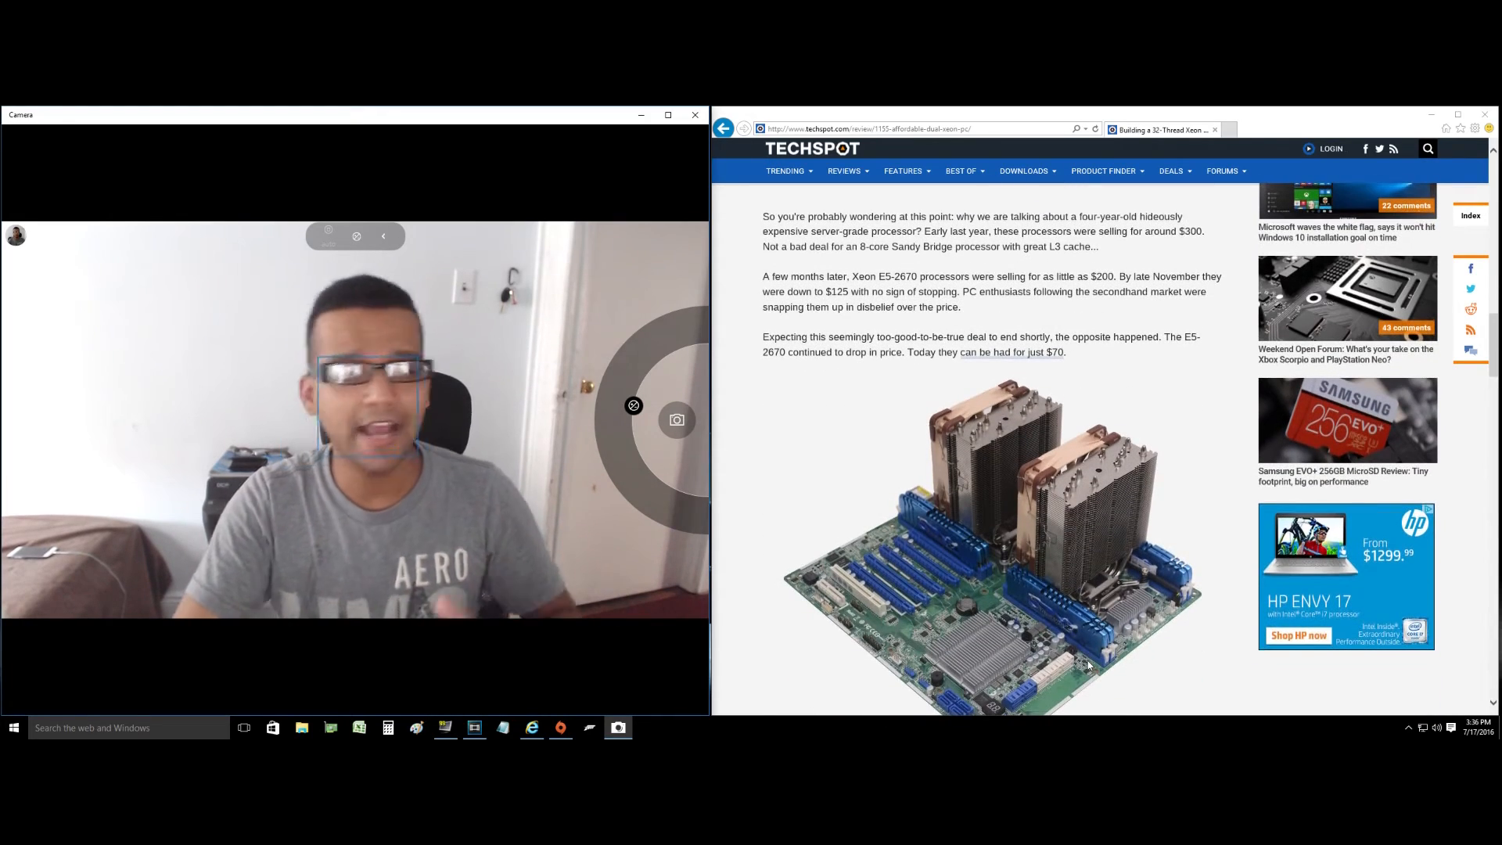